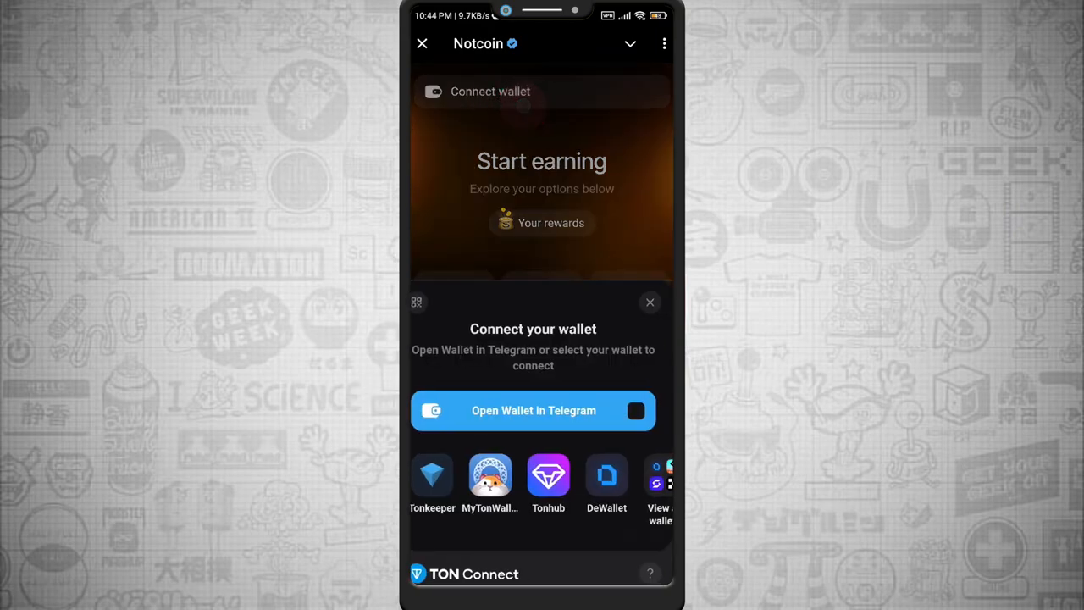
Pick OKX Wallet from the full TON Connect wallet list and continue to the app chooser
{"action": "scroll", "scroll_direction": "left", "scroll_amount": 3}
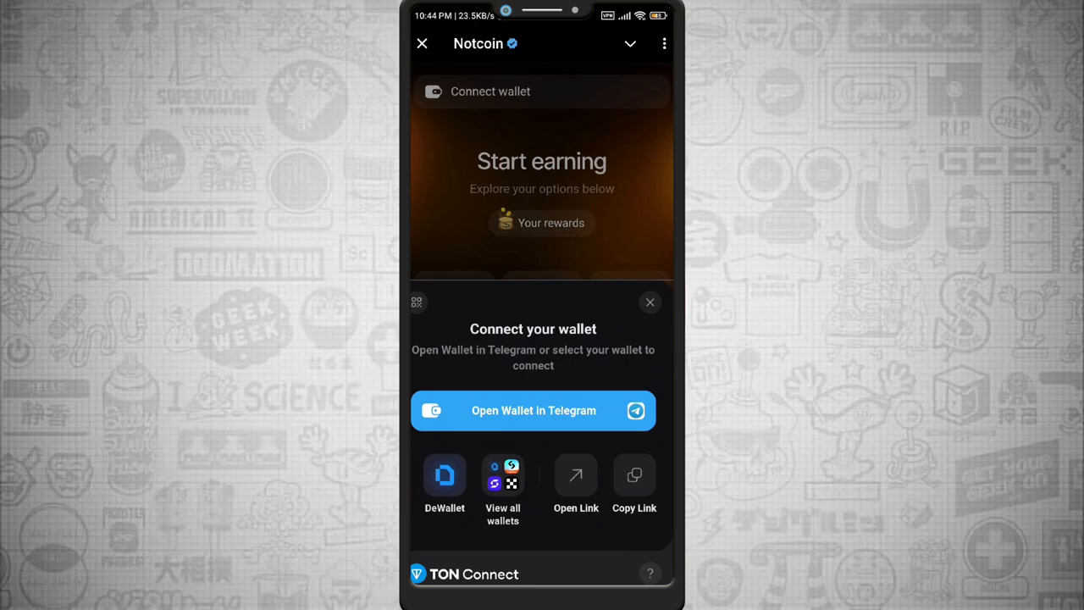
{"action": "left_click", "coordinate": [502, 486]}
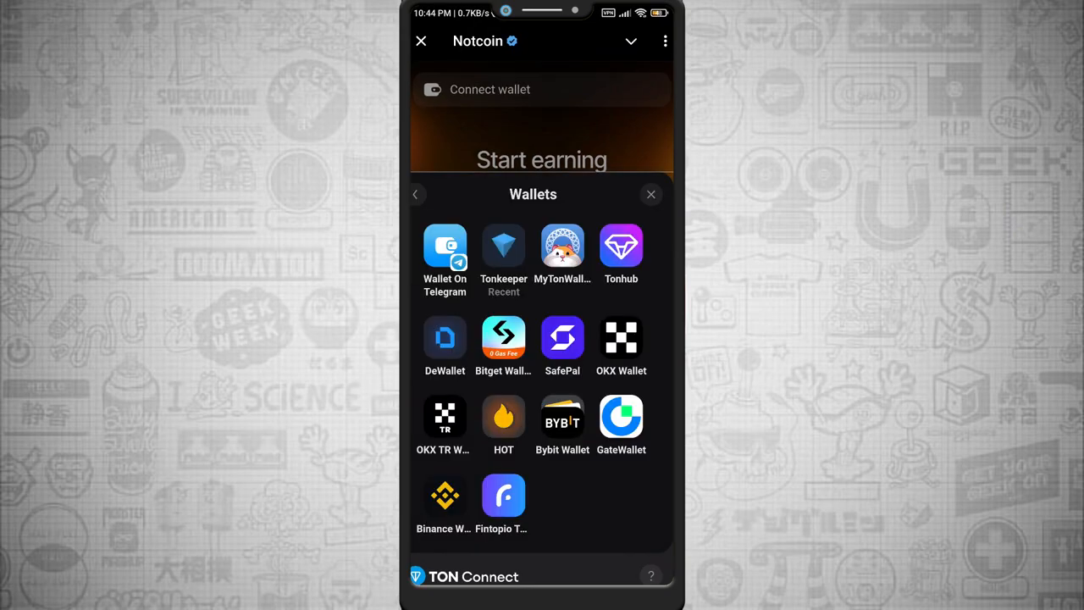
{"action": "left_click", "coordinate": [620, 337]}
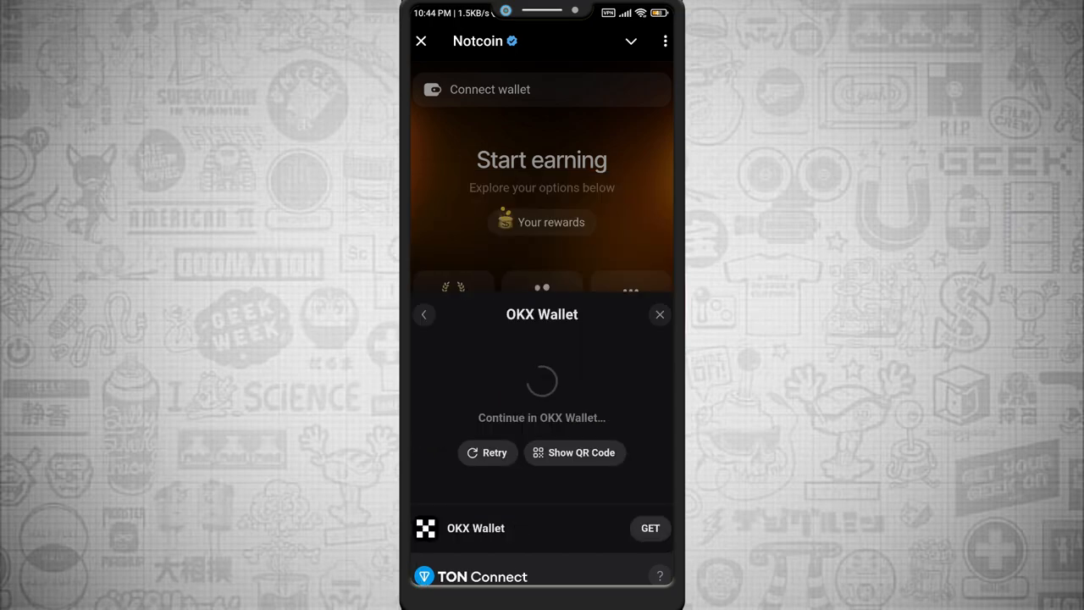
{"action": "left_click", "coordinate": [494, 452]}
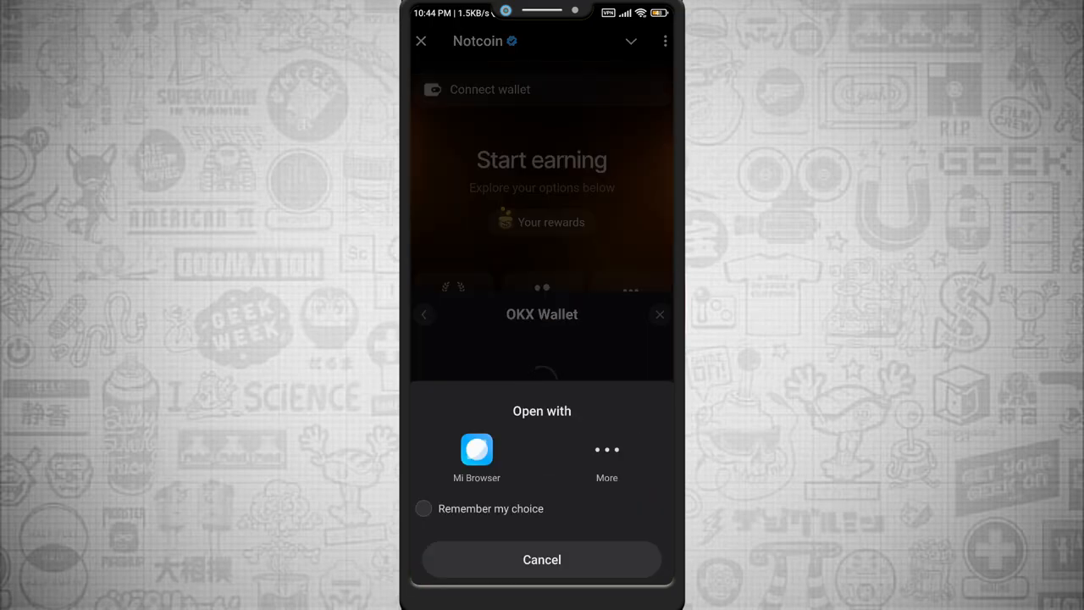
Open the connection link in the OKX app from the Open with sheet
{"action": "left_click", "coordinate": [606, 450]}
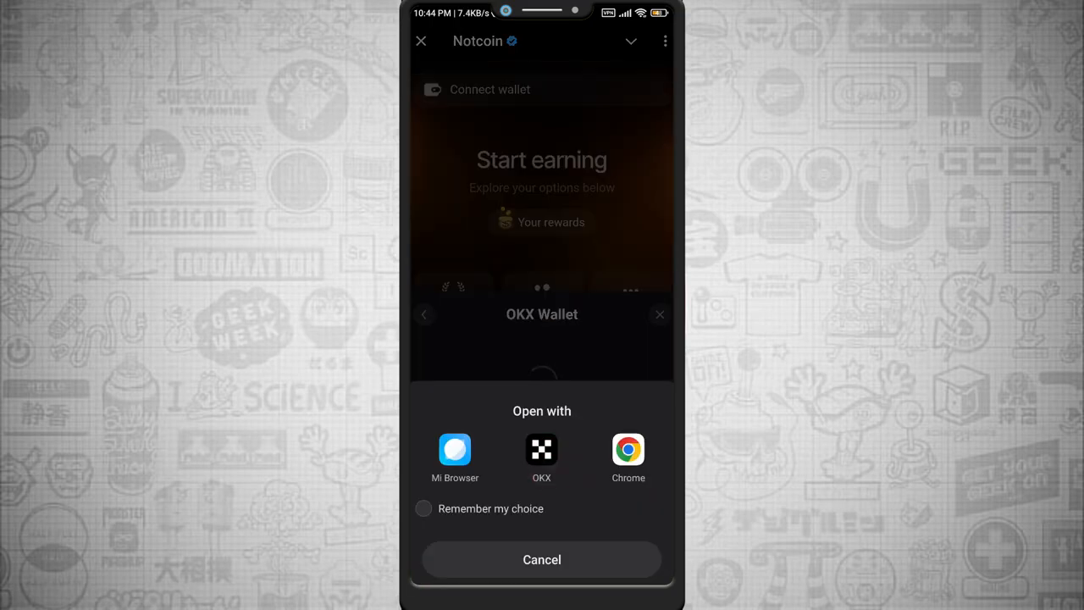
{"action": "left_click", "coordinate": [541, 457]}
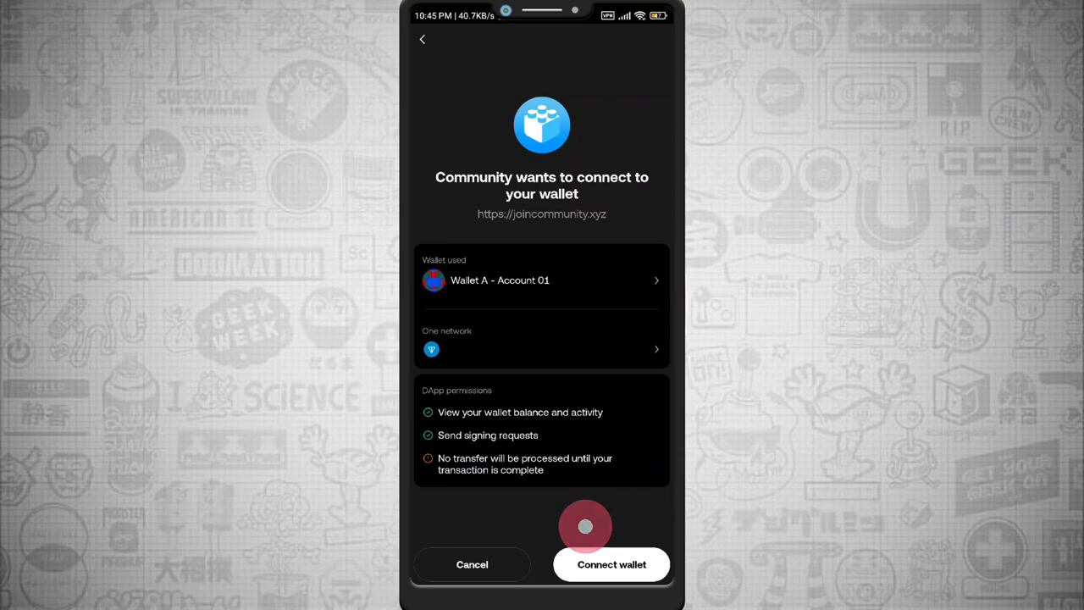
Approve connecting joincommunity.xyz and confirm the message-signing request in OKX Wallet
{"action": "left_click", "coordinate": [610, 564]}
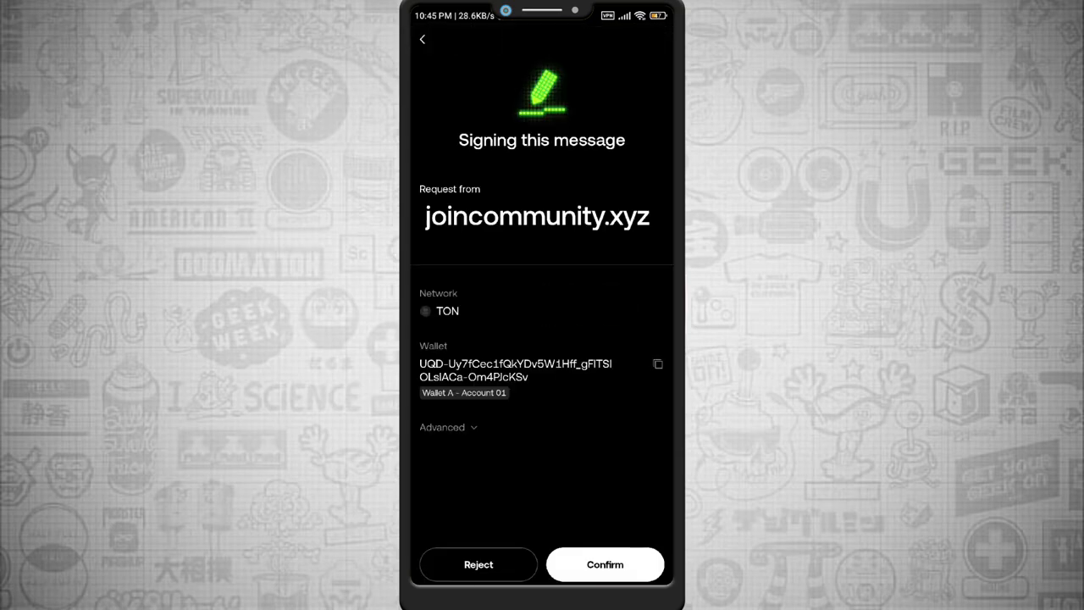
{"action": "left_click", "coordinate": [605, 564]}
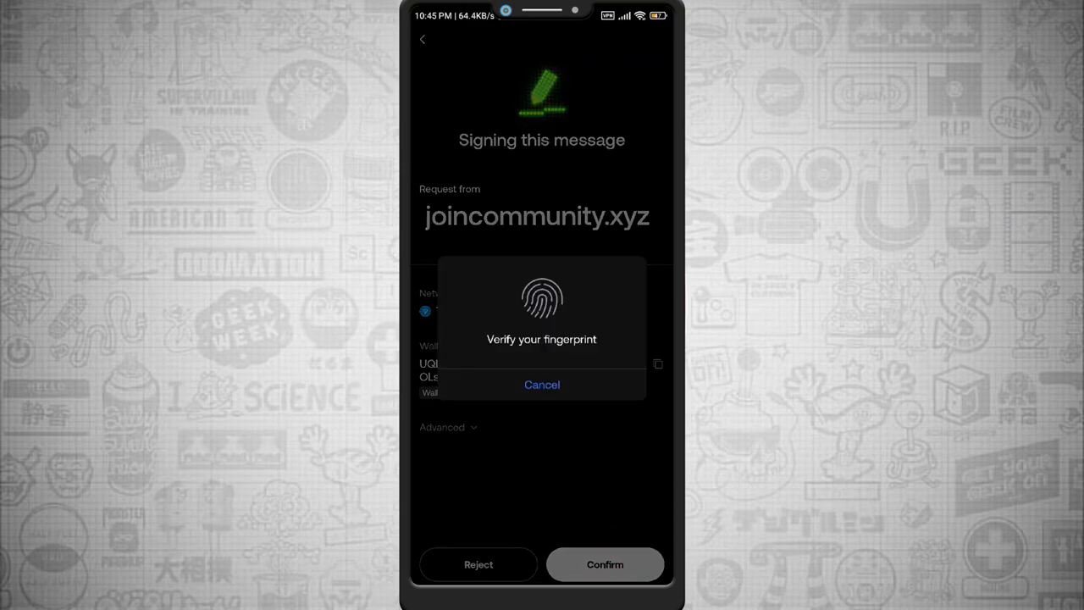